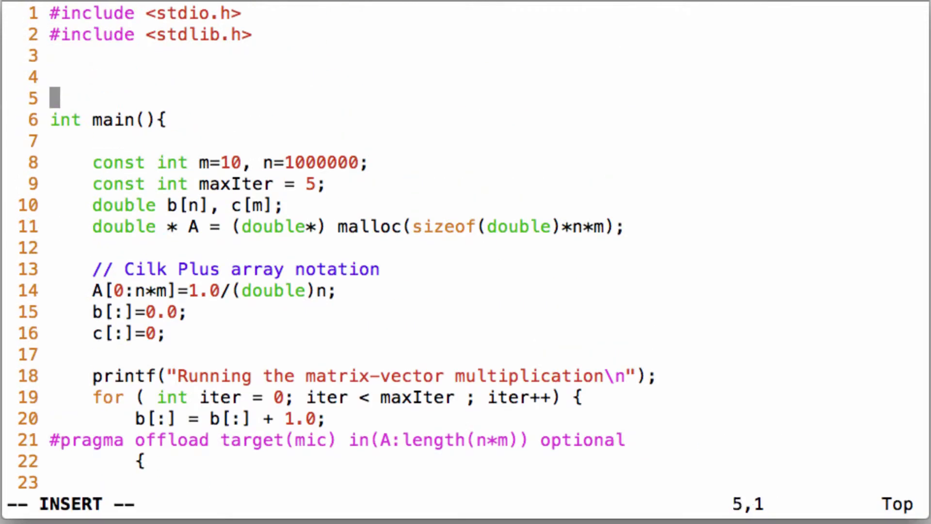
Define void multiplication(int n, int m, double* A, double* b, double* c) above main and call it in the loop.
text(void multiplication(){)
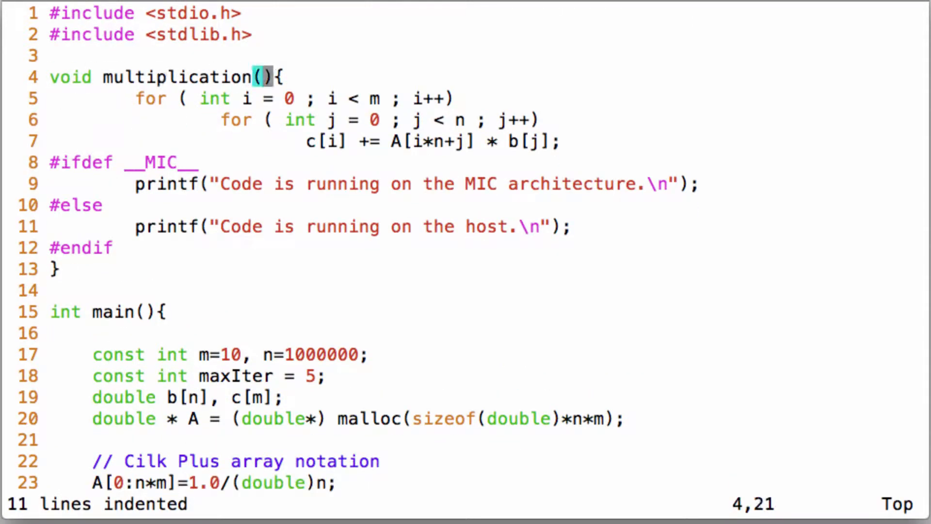
text(int n, int m, double)
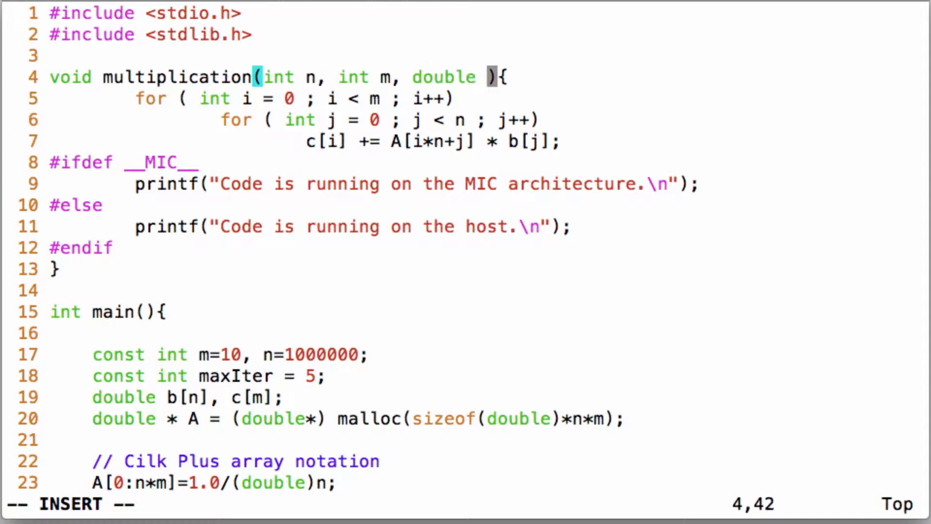
text(* b, double * c)
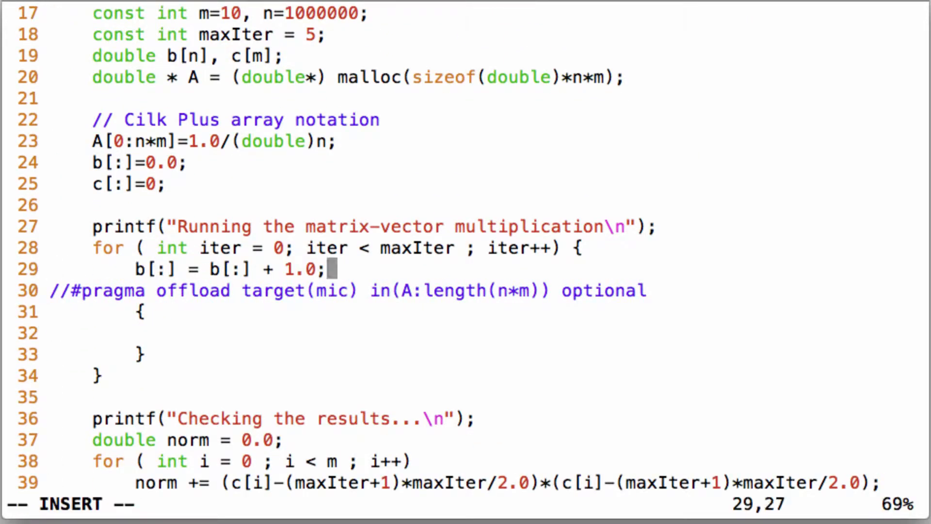
text(multiplication(n, m, A, b, c)
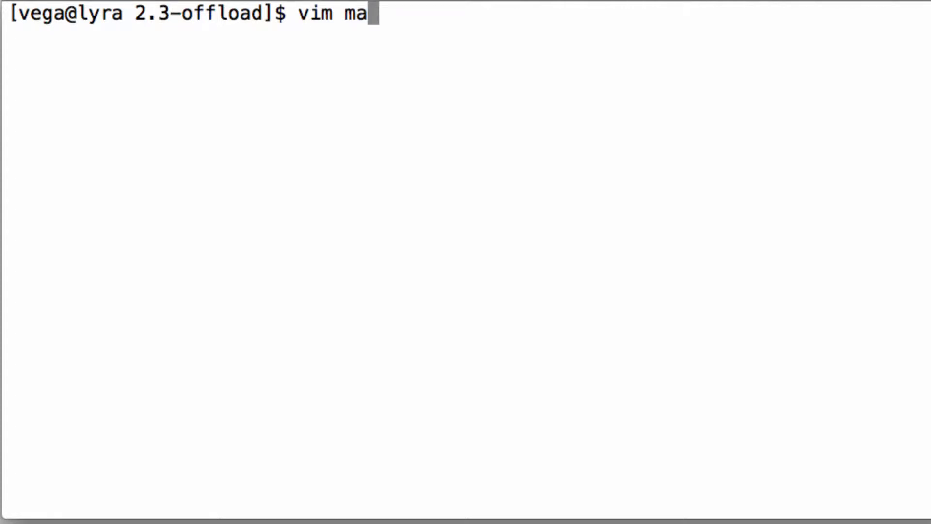
Run make on matrix.cc, hit the missing target attribute error, then clear the terminal.
key(Return)
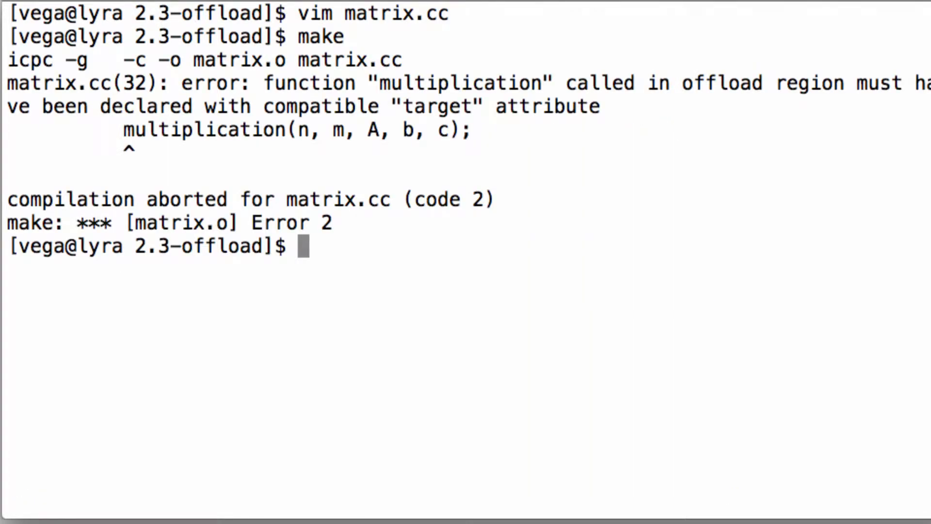
text(clear)
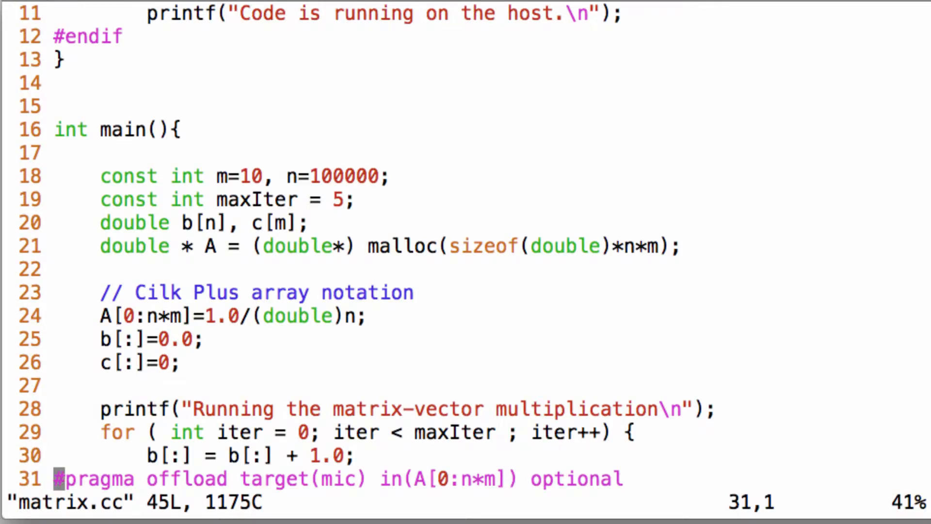
Prefix multiplication with __attribute__((target(mic))), quit Vim, rebuild and run on MIC.
scroll(up, 3)
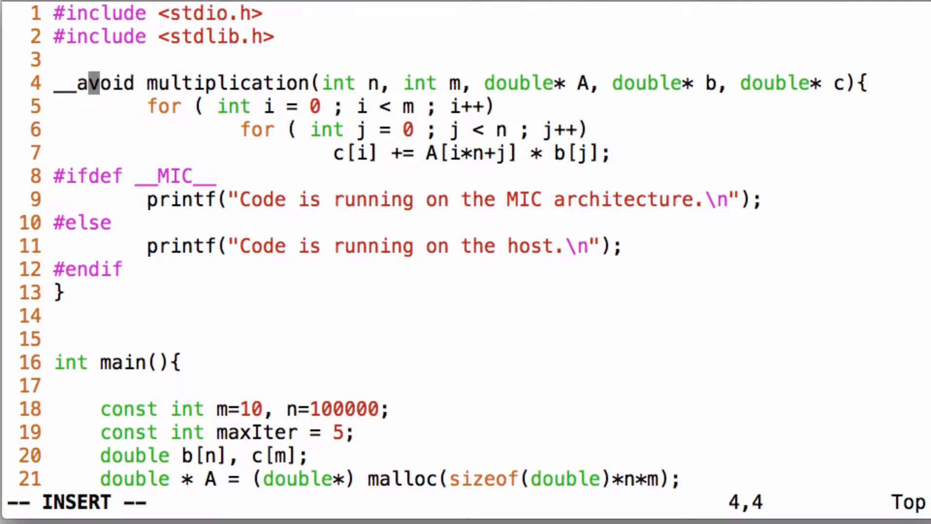
text(ttribute)
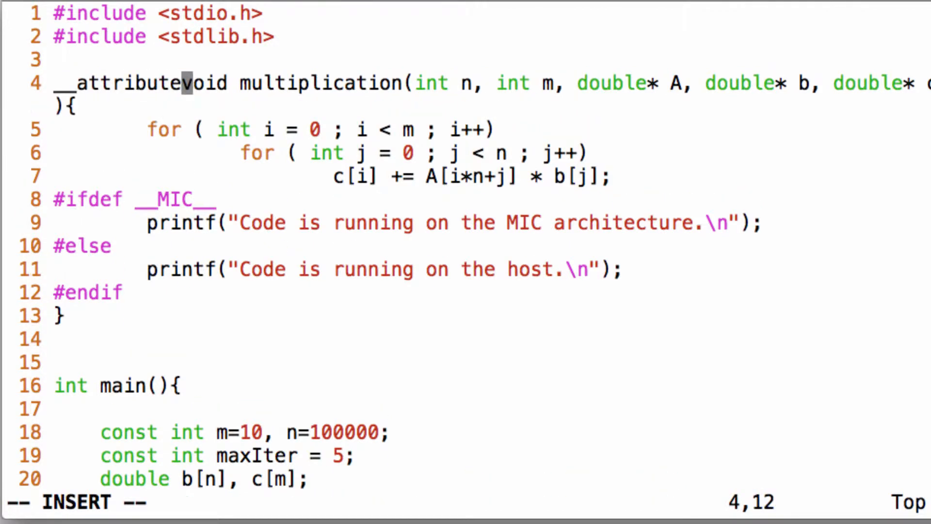
text(__((target(mic)
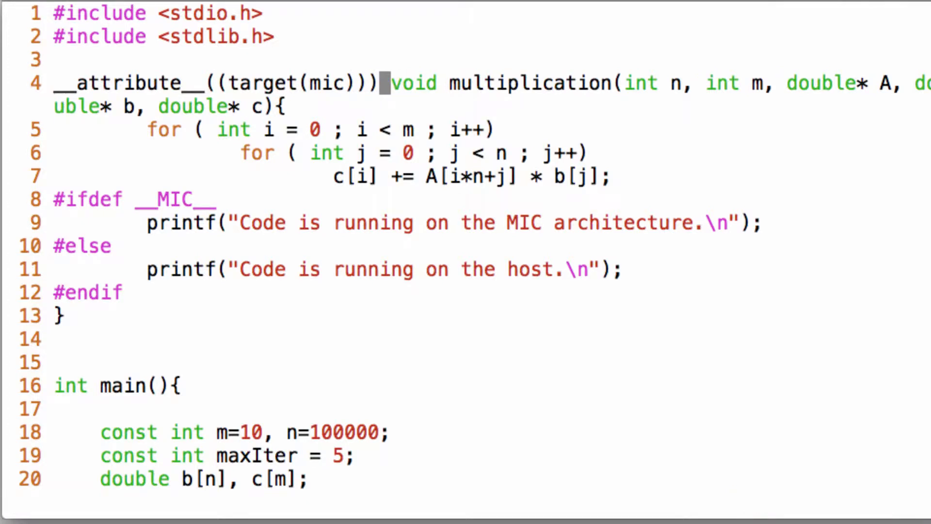
text(:q)
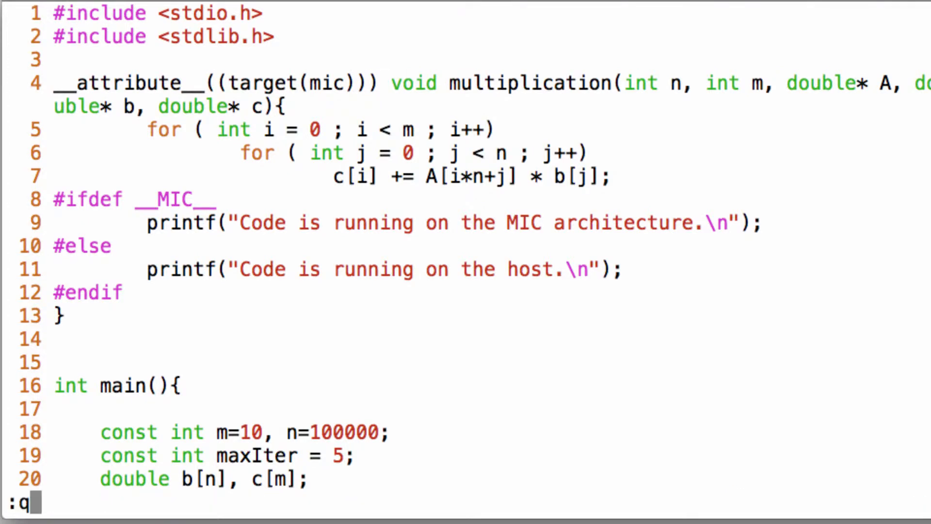
key(Return)
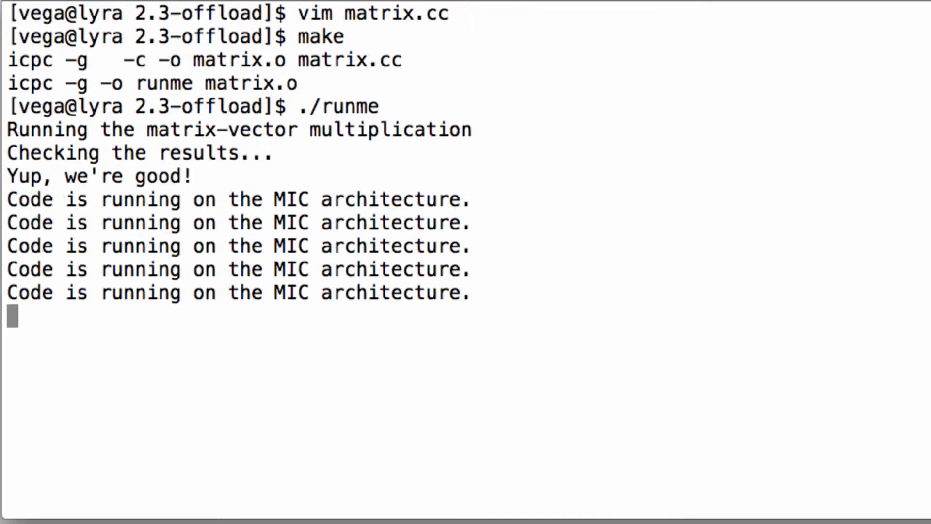
text(clear)
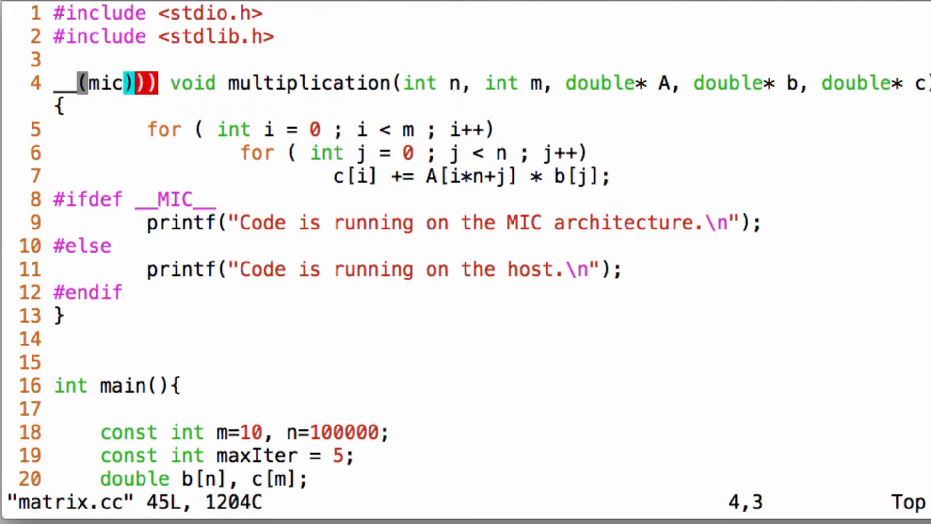
Change the function's marker to __declspec(target(mic)) on line 4.
text(declspec(target)
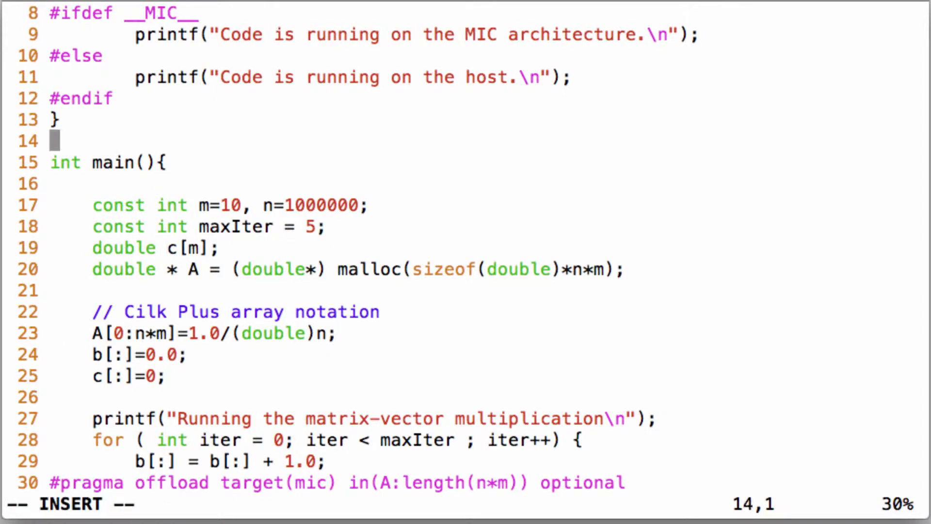
Declare const int n=100000 and double b[n] globally above main instead of inside it.
text(doub)
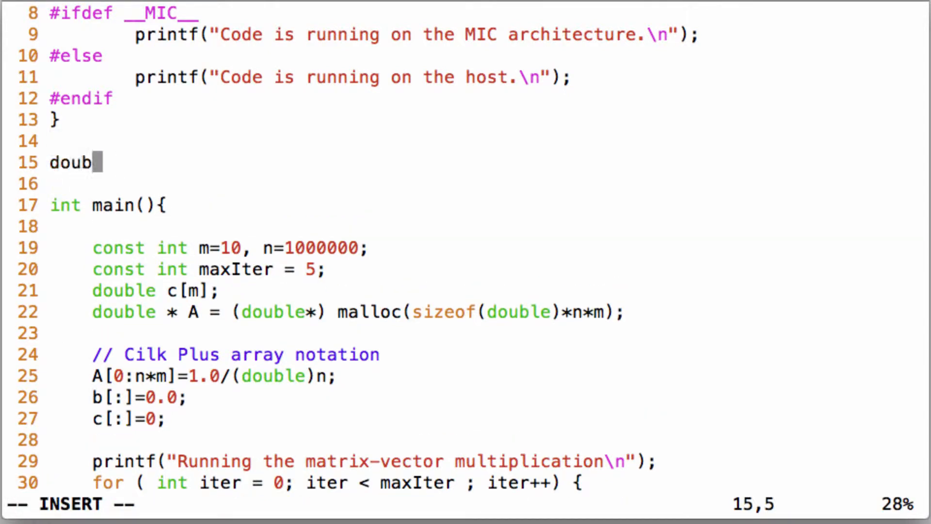
text(le b[n];)
text(const int n=)
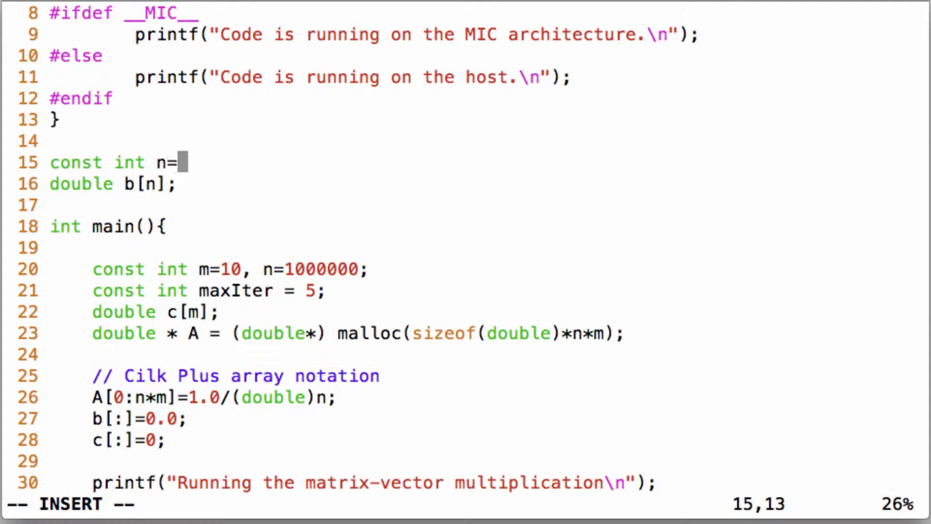
text(100000;)
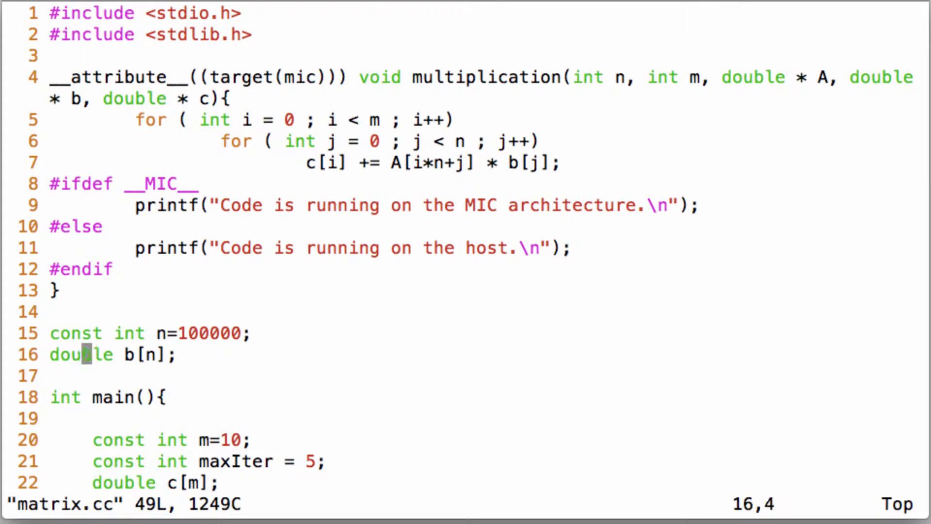
key(I)
text(__attribute)
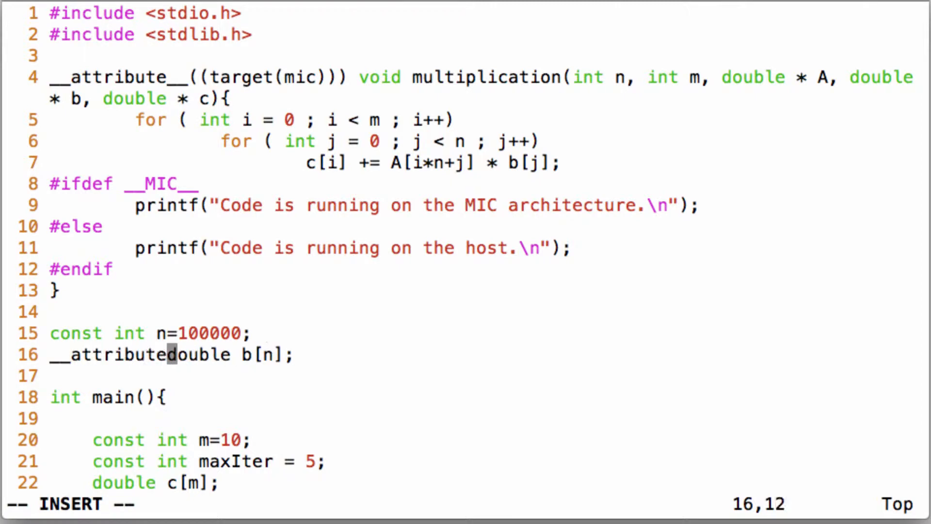
Insert __attribute__((target(mic))) before the global b declaration.
text(__((ta)
text(./runme)
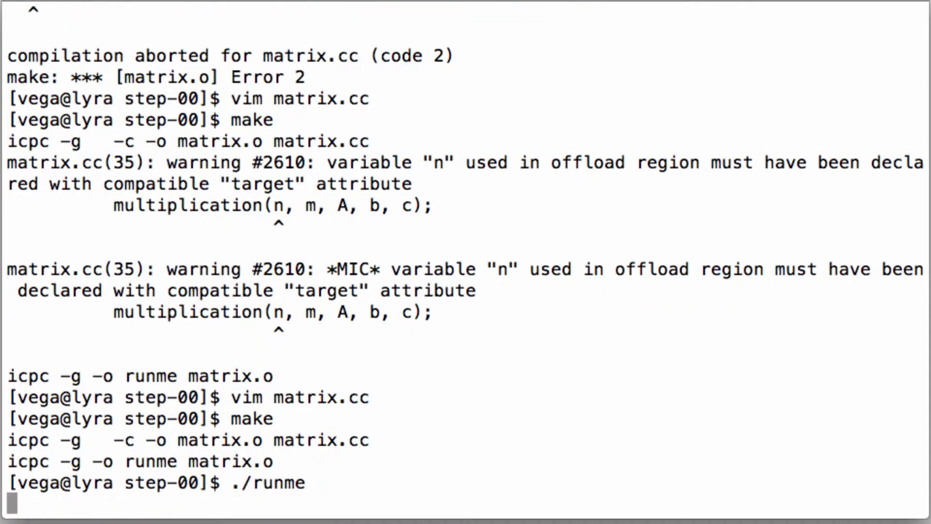
Run ./runme, confirm the MIC check passes, and reopen matrix.cc in Vim.
key(Return)
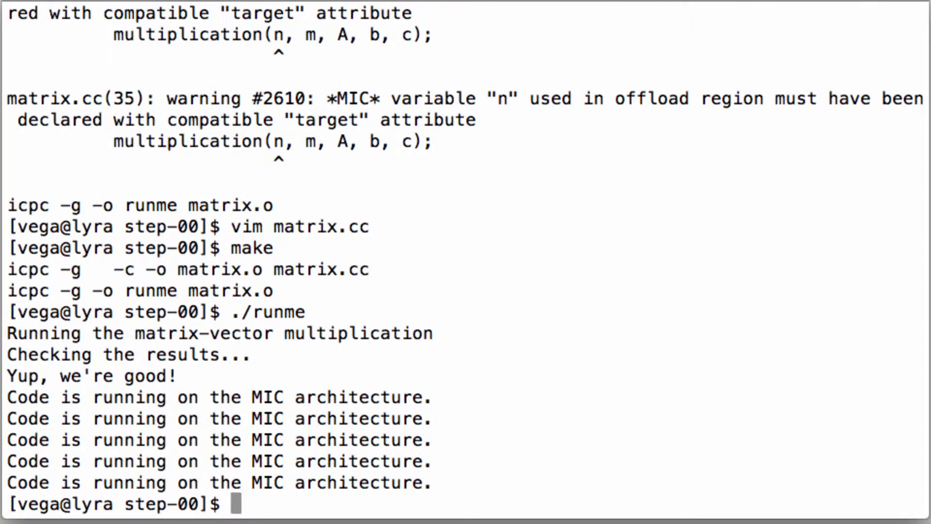
text(vim matrix.cc)
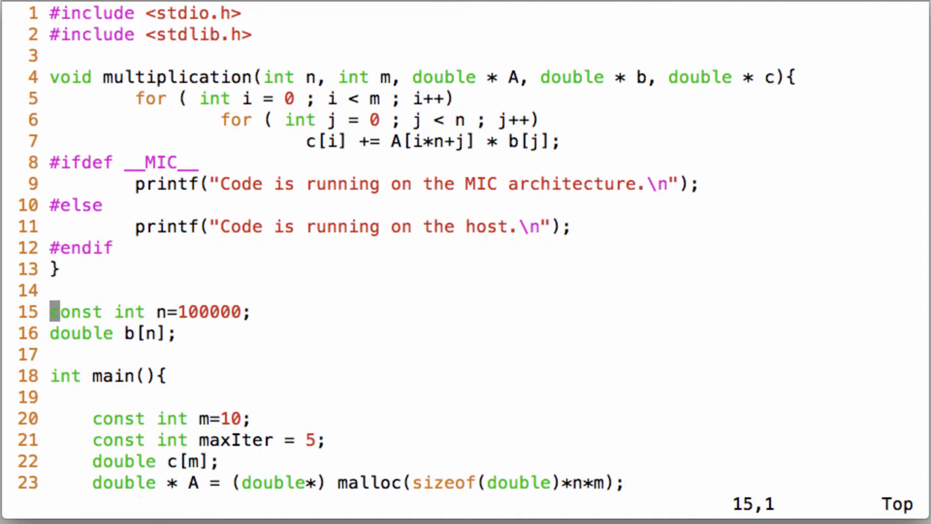
Wrap the globals in #pragma offload_attribute(push, target(mic)) and the matching pop pragma.
text(#)
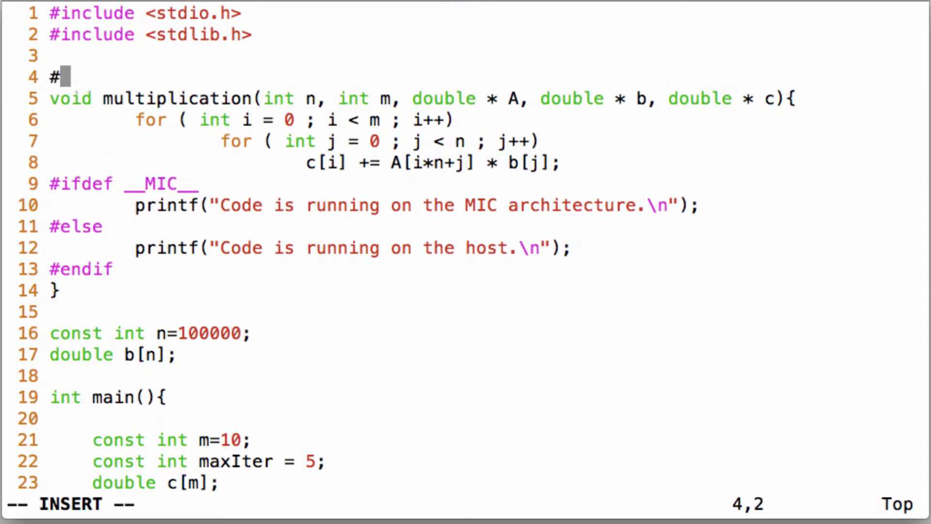
text(pragma offload_attribute(push, target(mic)
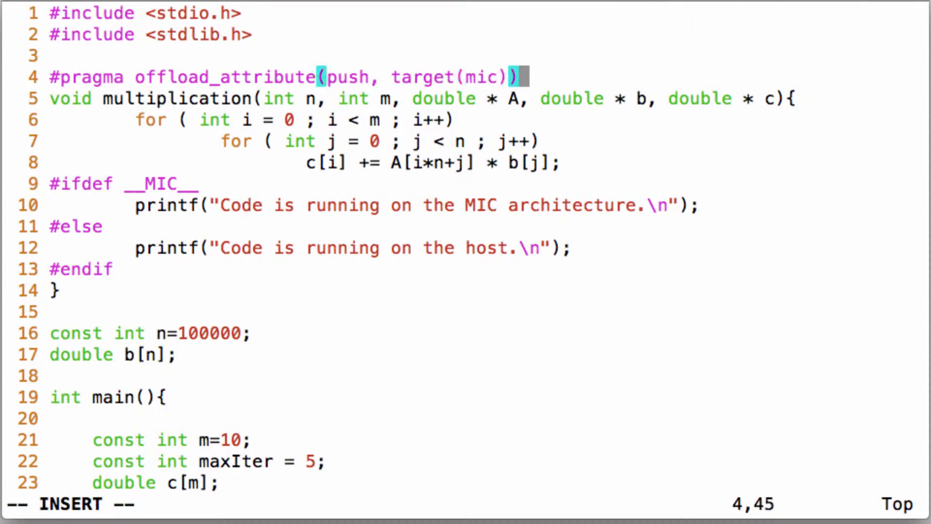
text(#pragm)
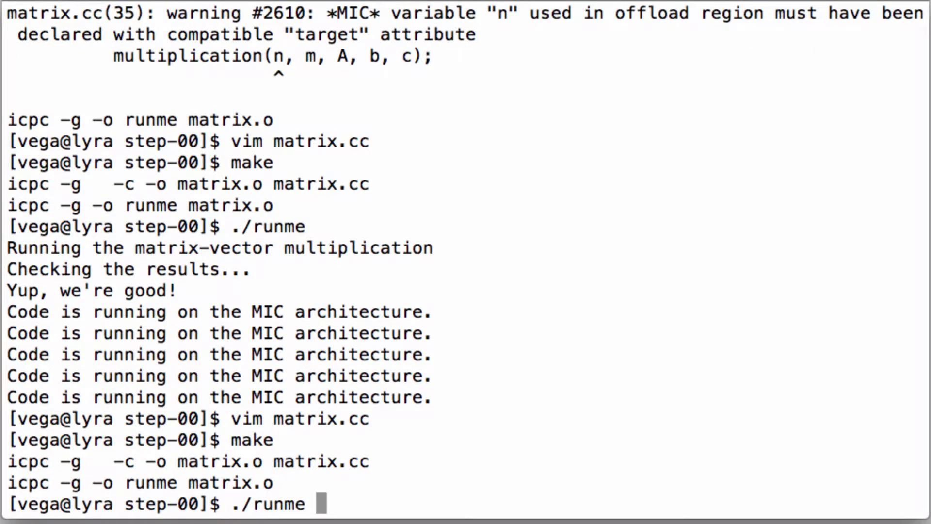
Launch ./runme after the rebuild and scroll through its output.
key(Return)
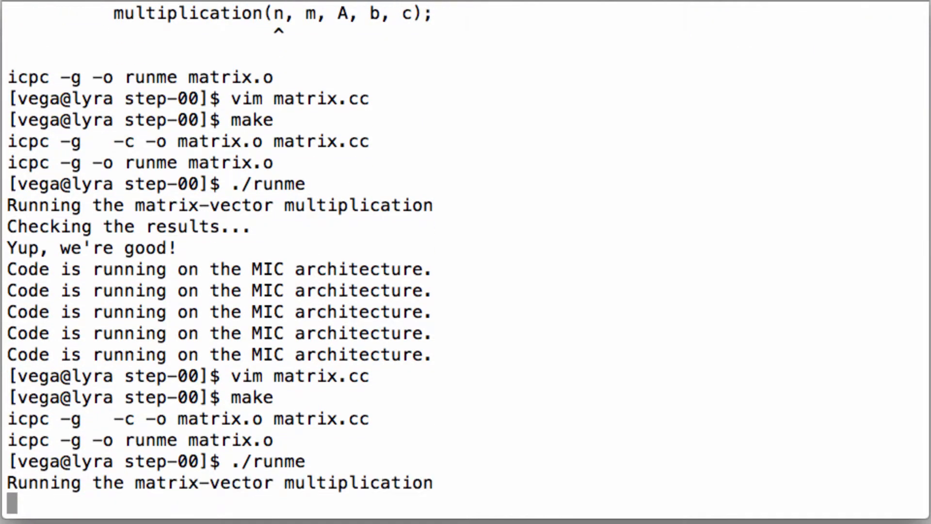
scroll(down, 3)
text(make)
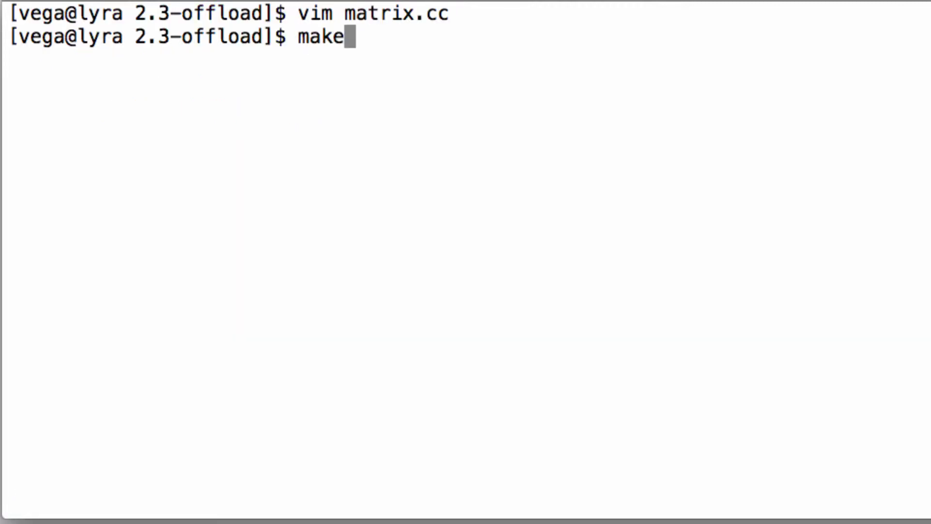
Rebuild with make, run ./runme to a passing MIC check, and start make again in step-00.
key(Return)
text(./runme)
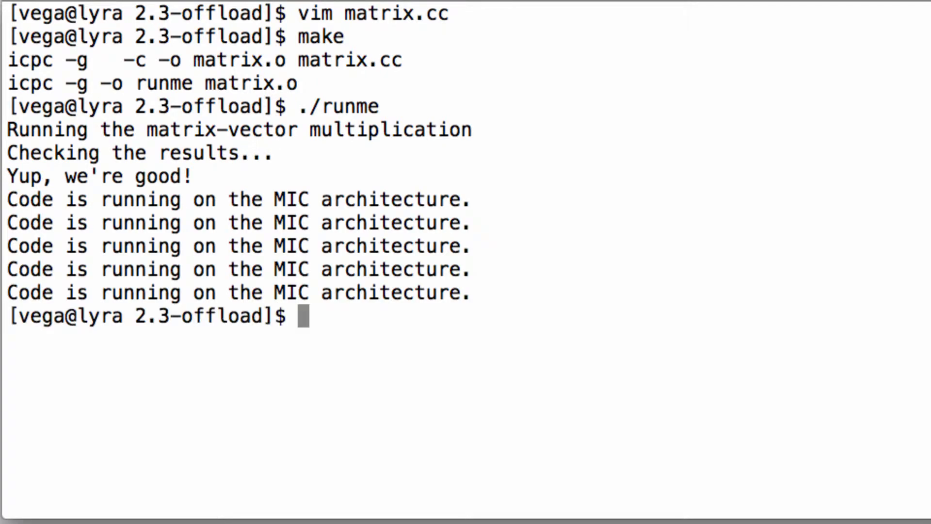
text(v)
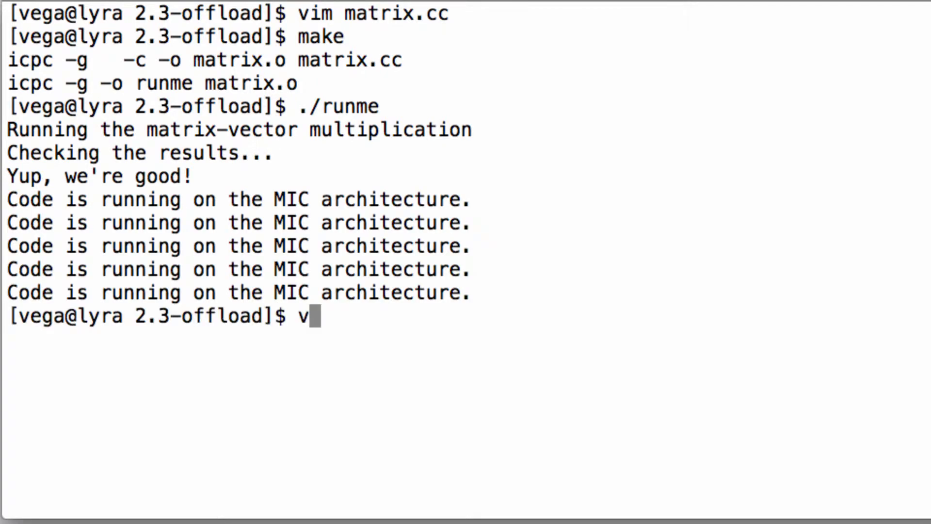
key(Return)
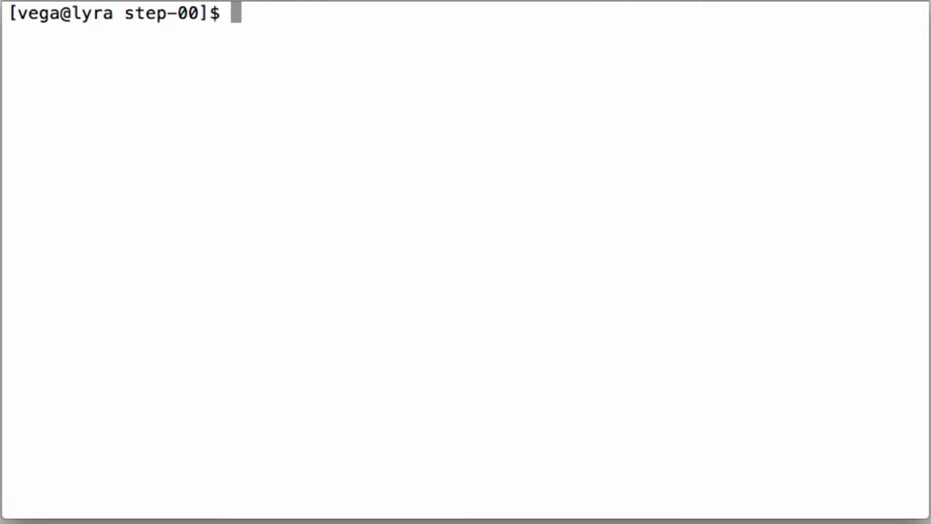
text(make)
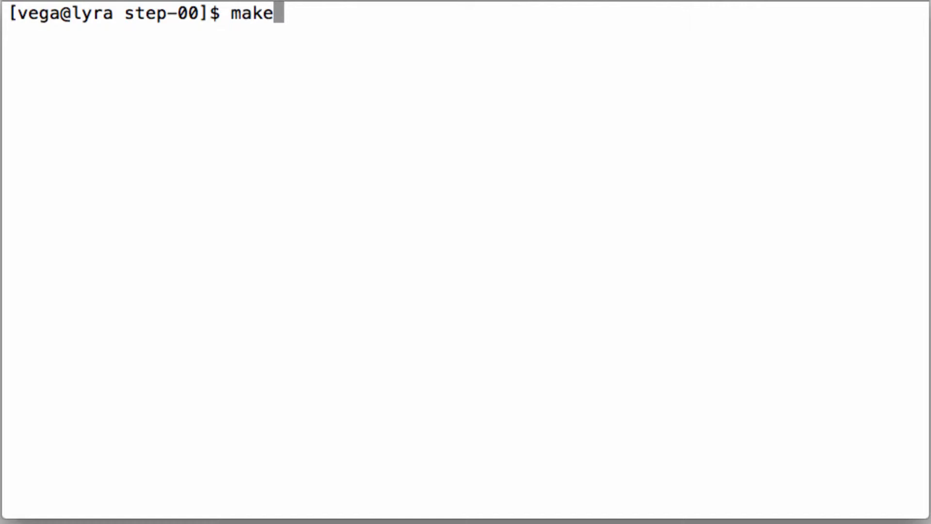
Run make, then OFFLOAD_REPORT=2 ./runme to see per-offload CPU->MIC data transfers.
key(Return)
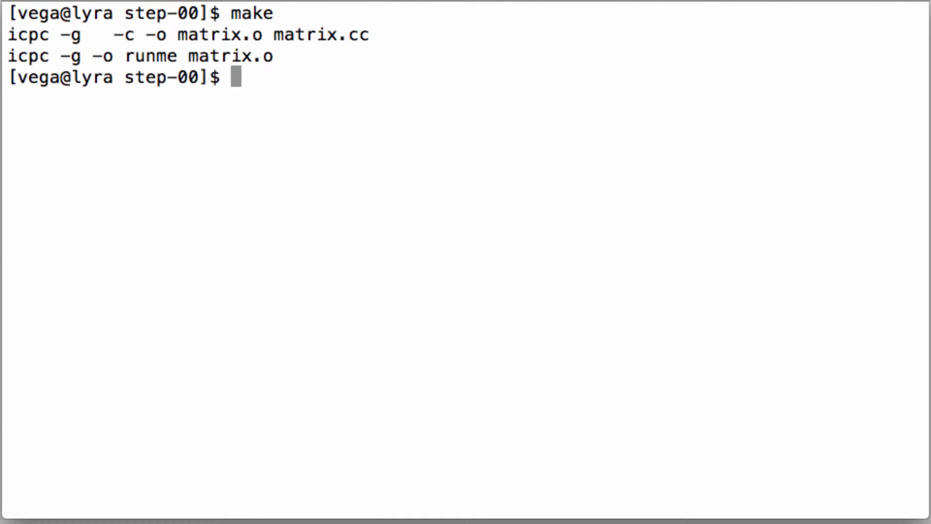
text(OFFLOAD_REPORT=2)
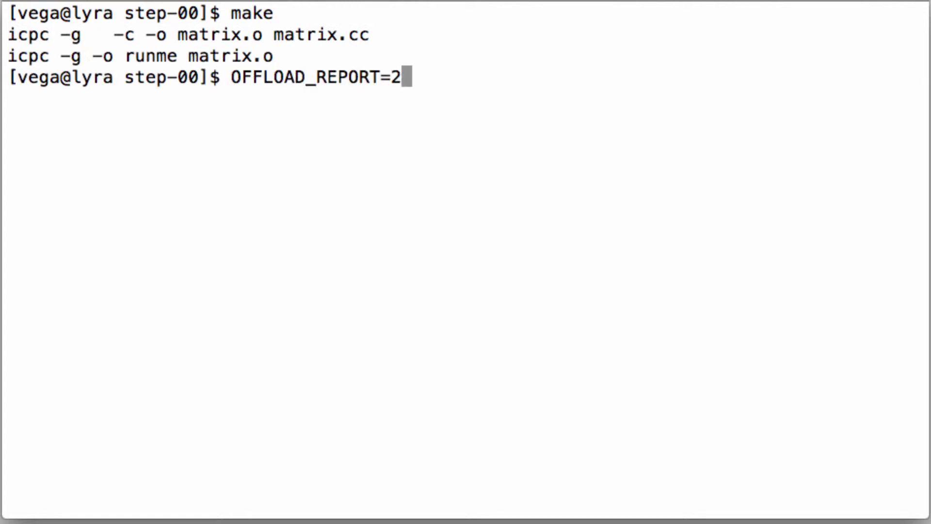
text(./runme)
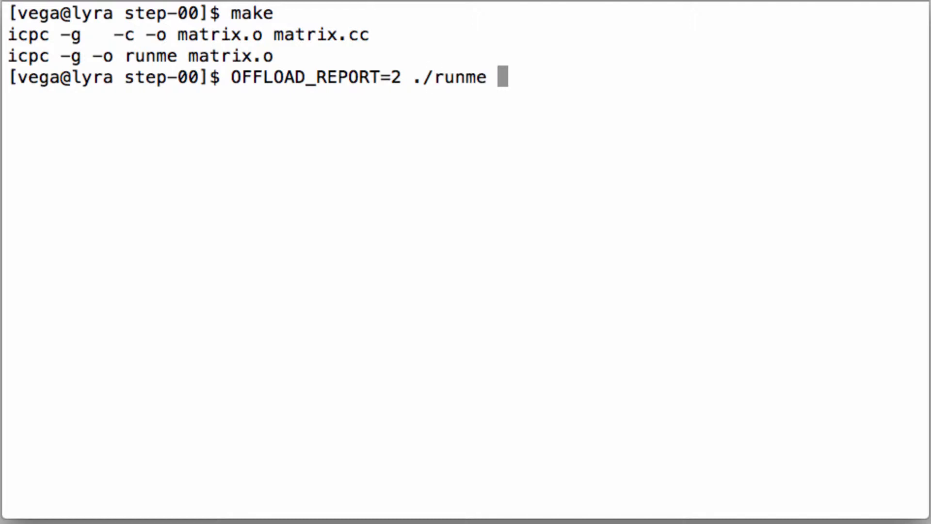
key(Return)
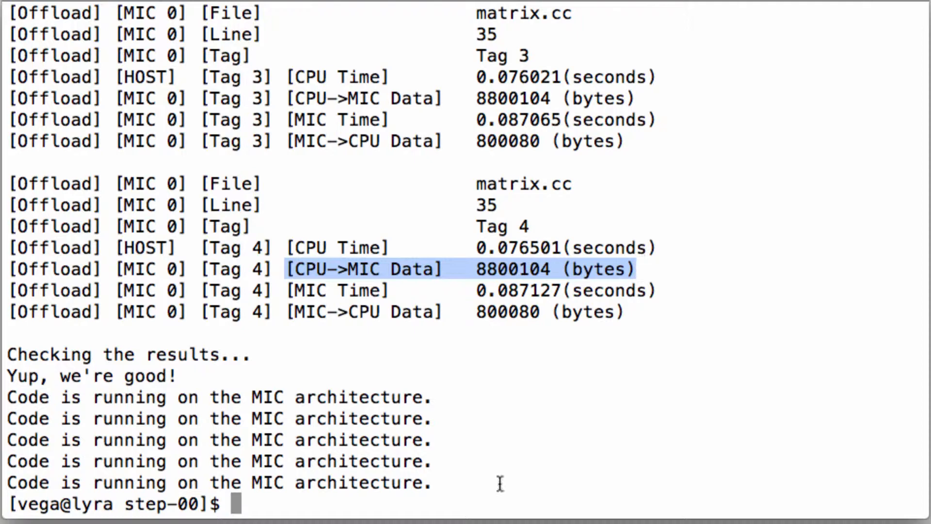
text(vim matrix.cc)
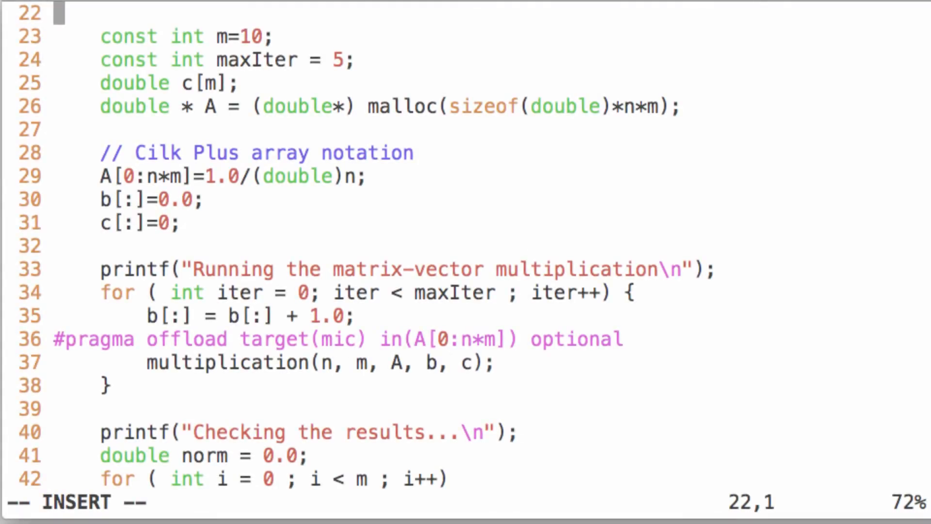
mouse_move(433, 362)
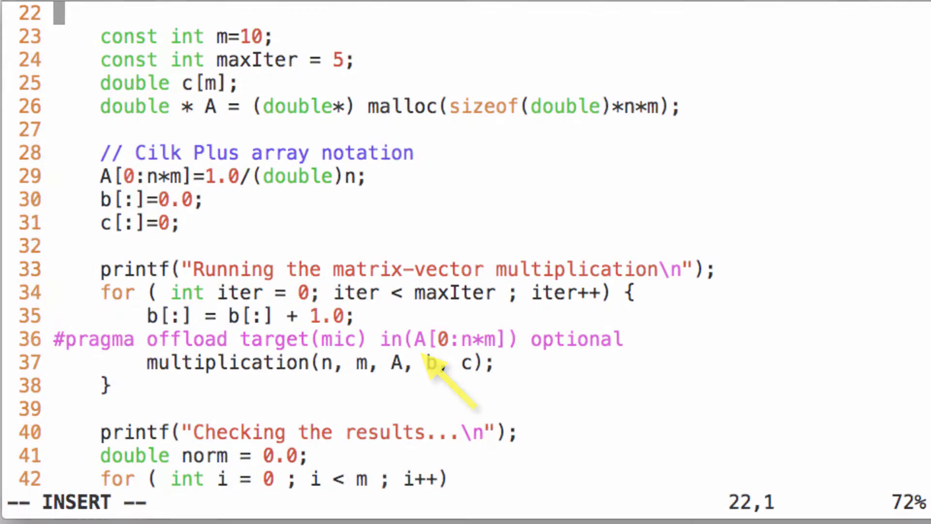
scroll(up, 3)
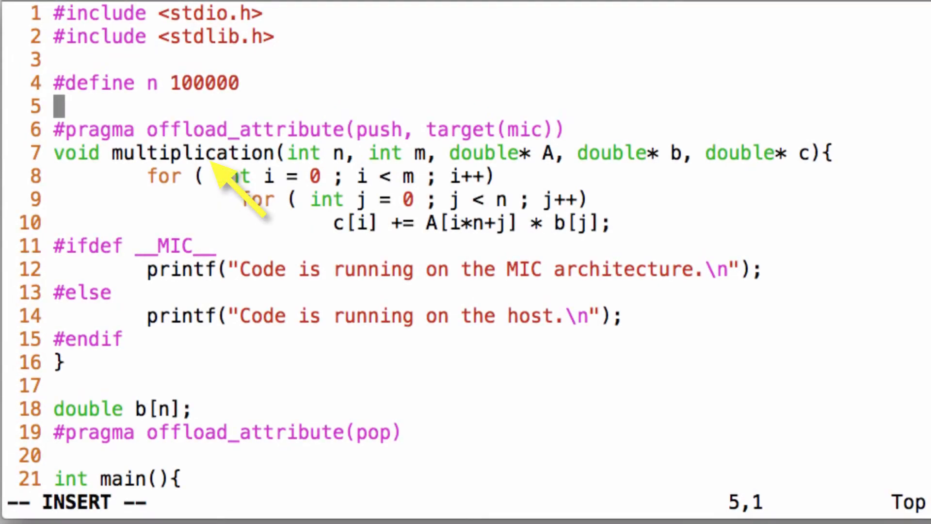
mouse_move(481, 260)
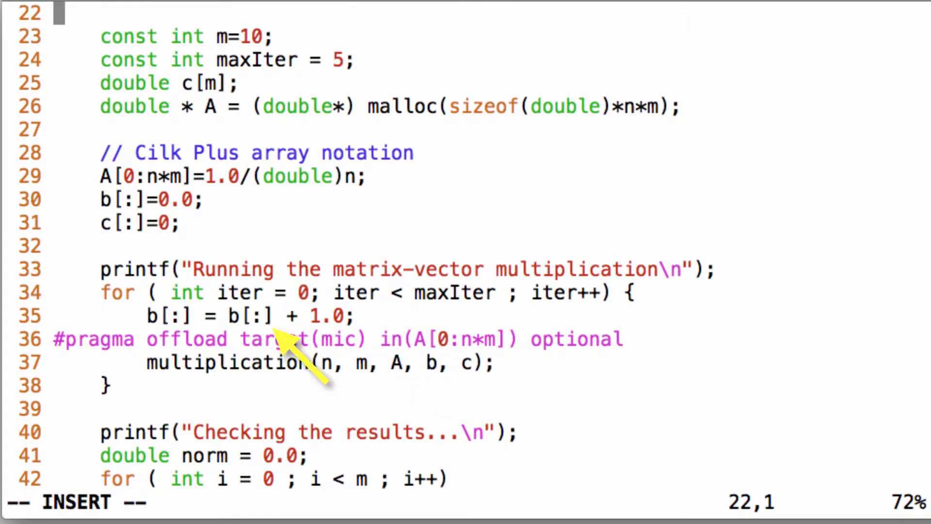
mouse_move(470, 314)
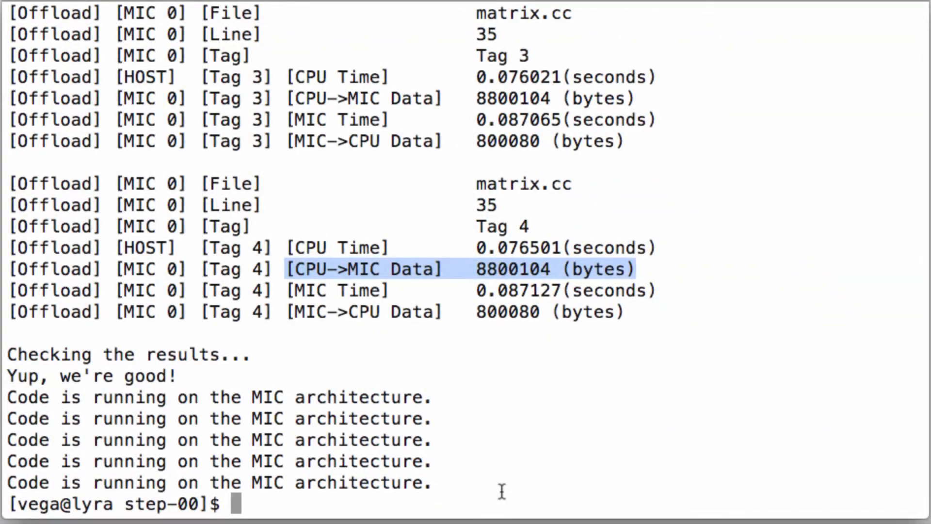
In matrix.cc, start a '#pragma offload_transfer target(mic:0)' directive before the loop.
text(vim)
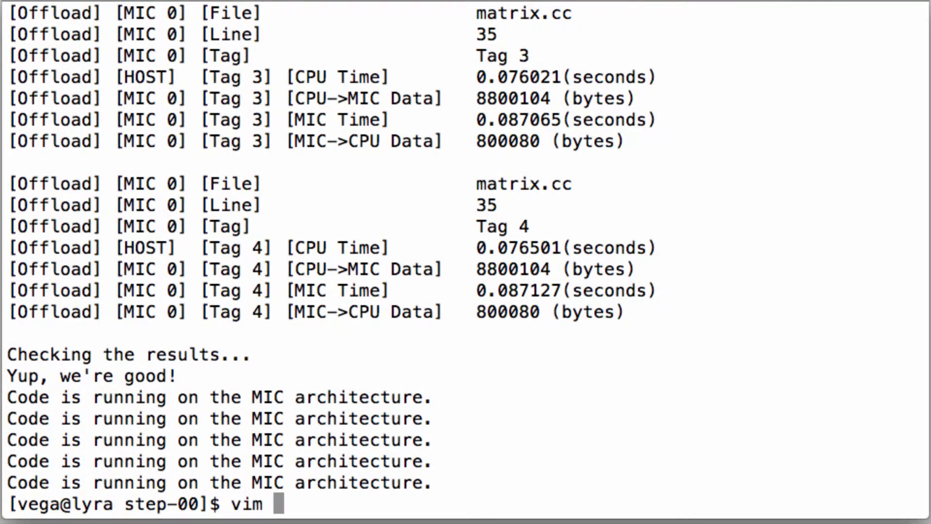
key(Return)
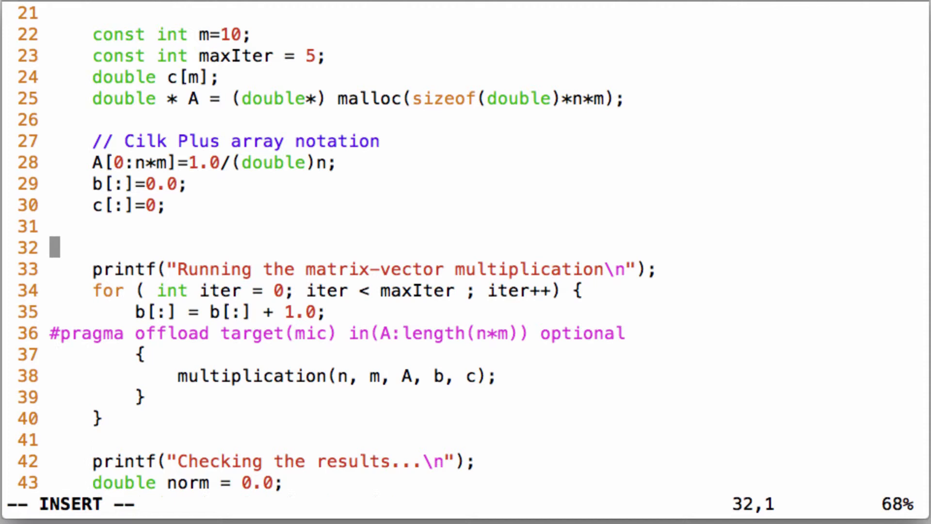
text(#pragma offload_t)
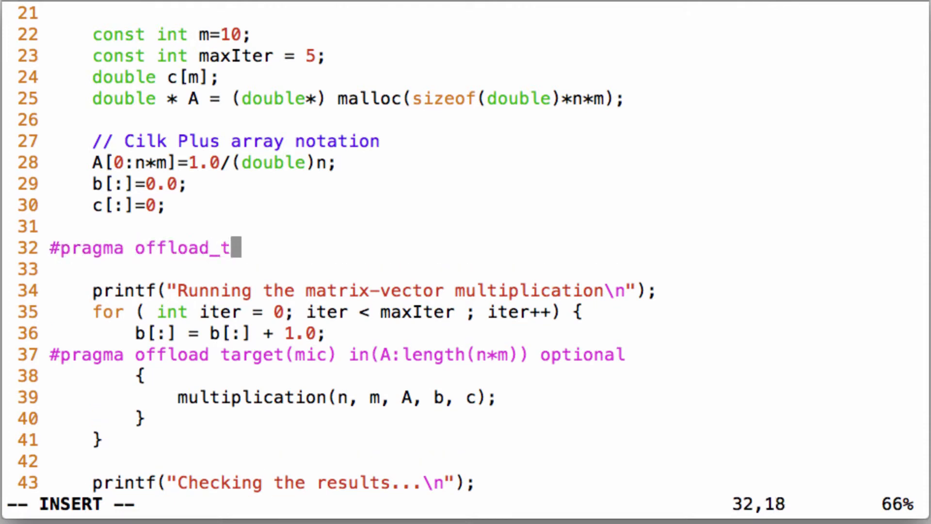
text(ransfer)
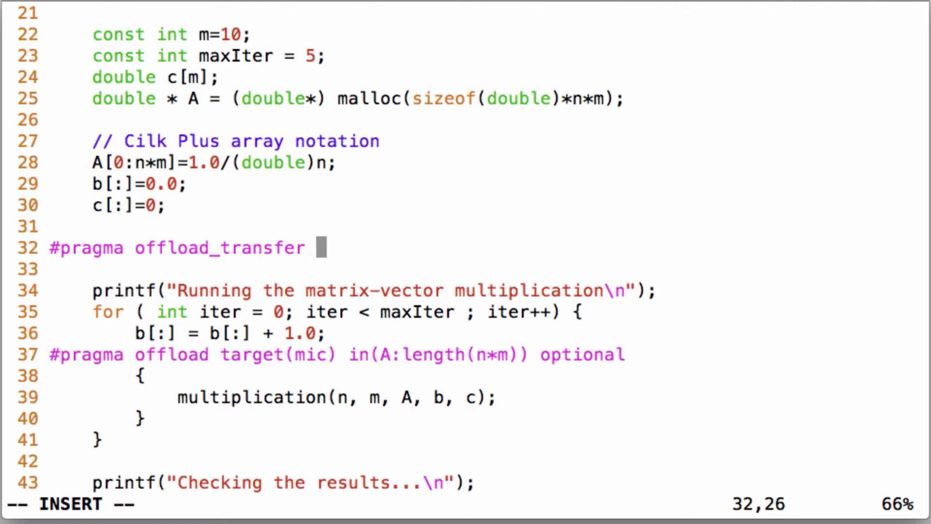
text(target(mic:0)
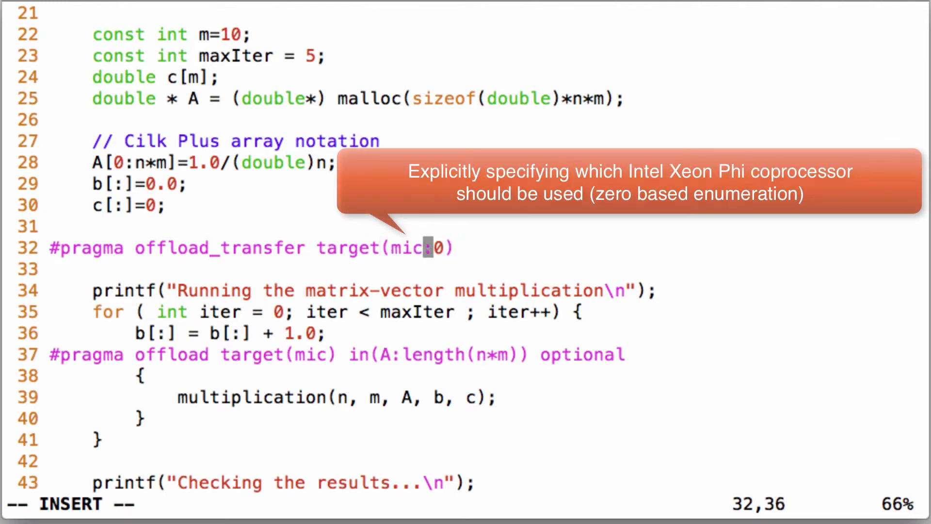
Complete it with 'in(A:length(n*m) free_if(0))' so A stays allocated on mic:0.
text(in)
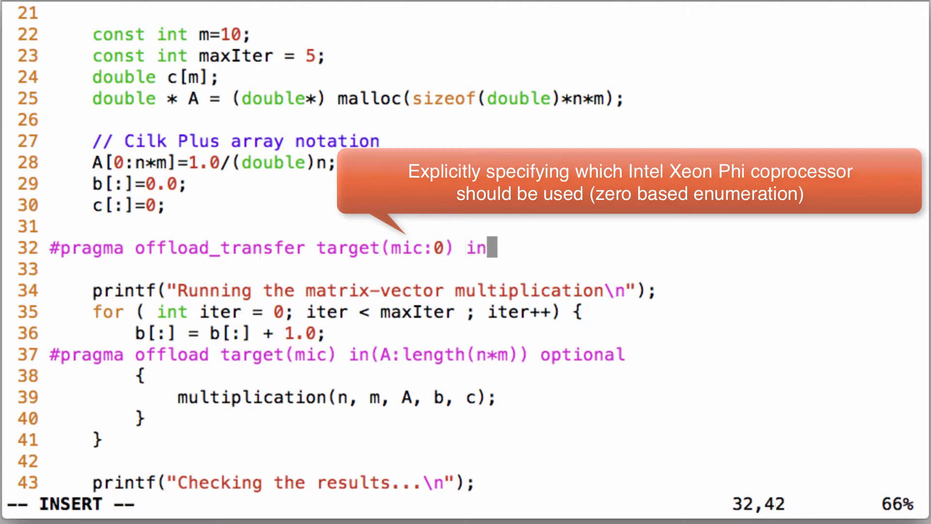
text((A:len)
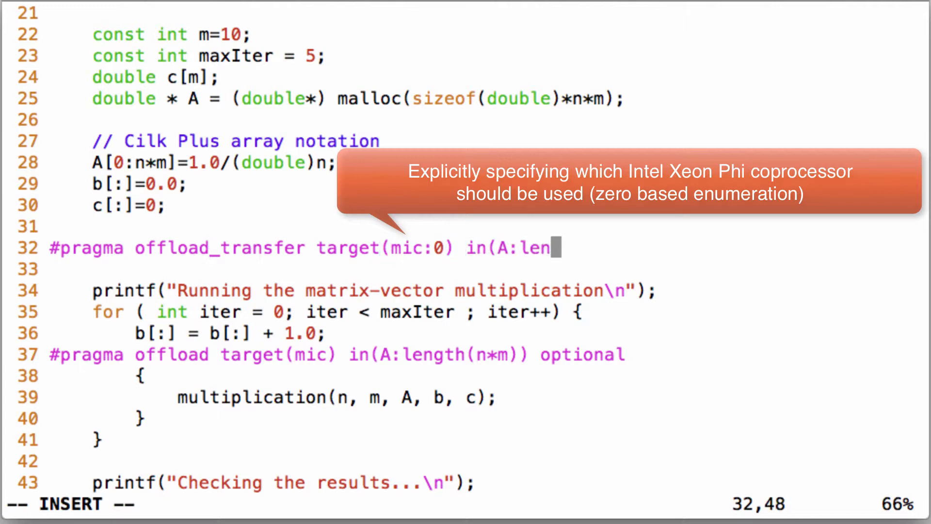
text(gth(n*m) f)
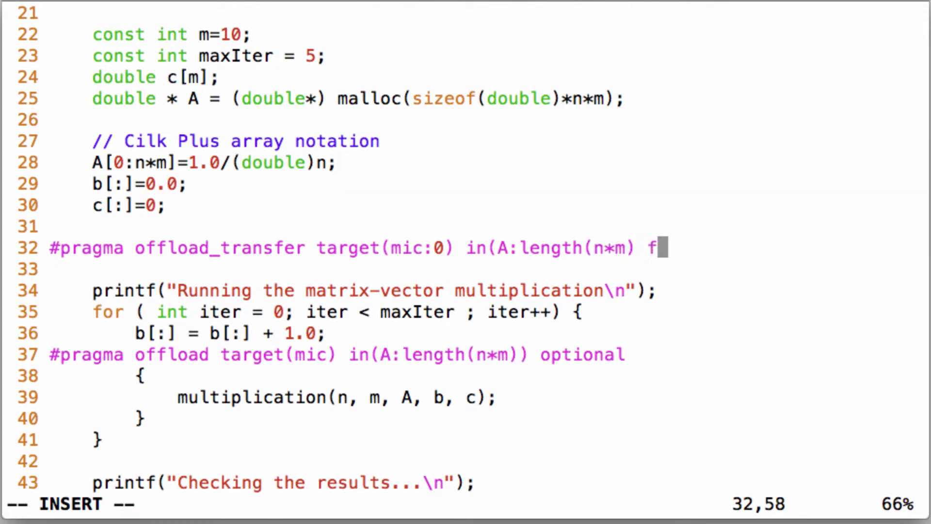
text(ree_if()
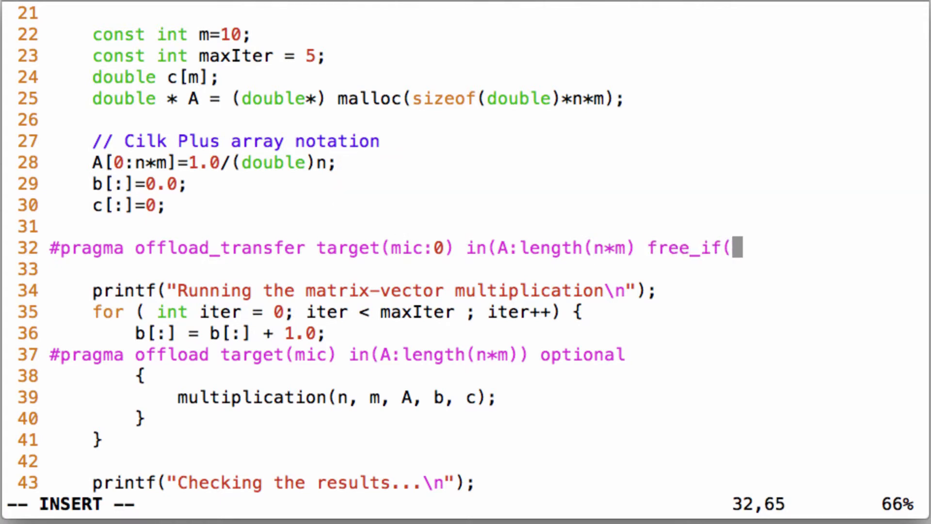
text(0))
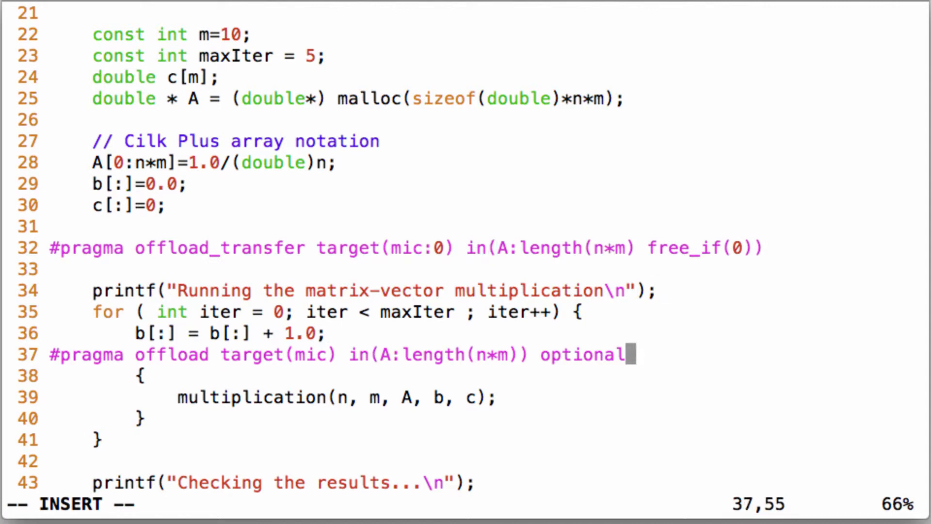
key(Left)
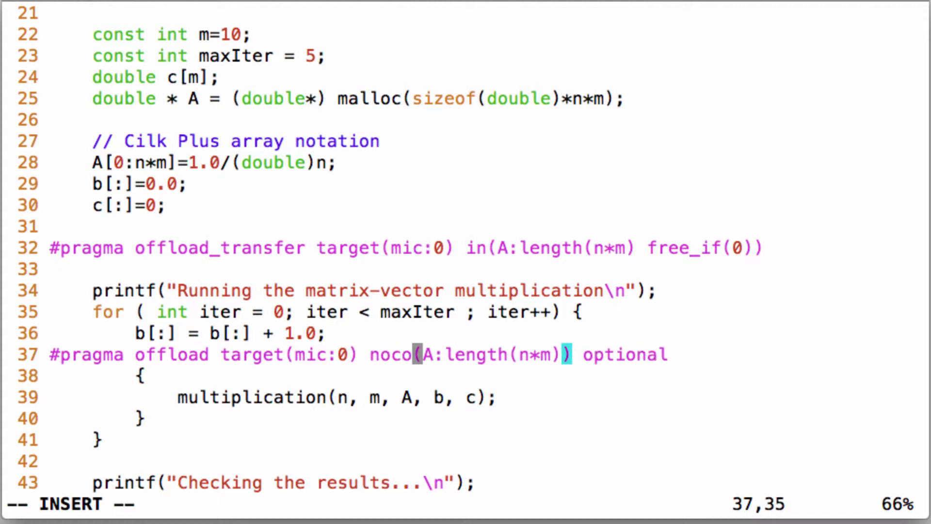
Change the loop pragma to nocopy(A:length(n*m) alloc_if(0) free_if(iter==maxIter-1)).
text(py)
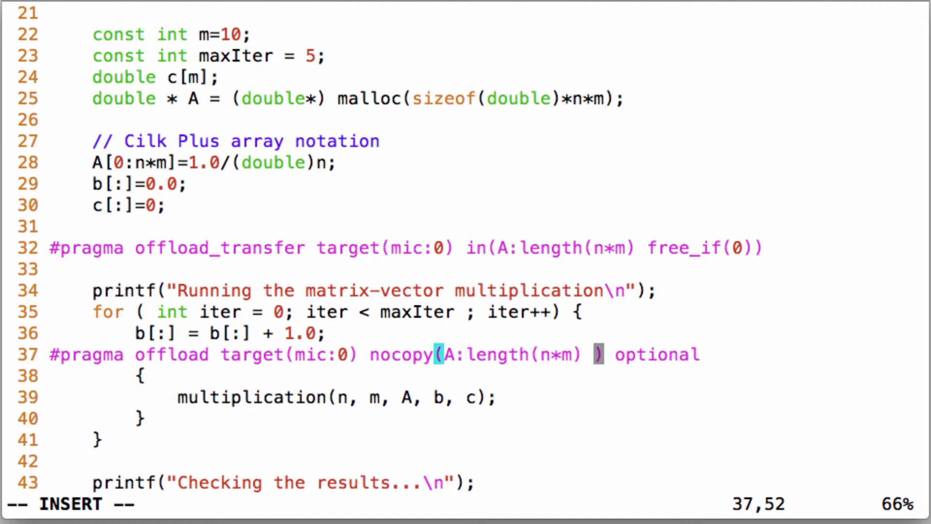
text(alloc_if(0))
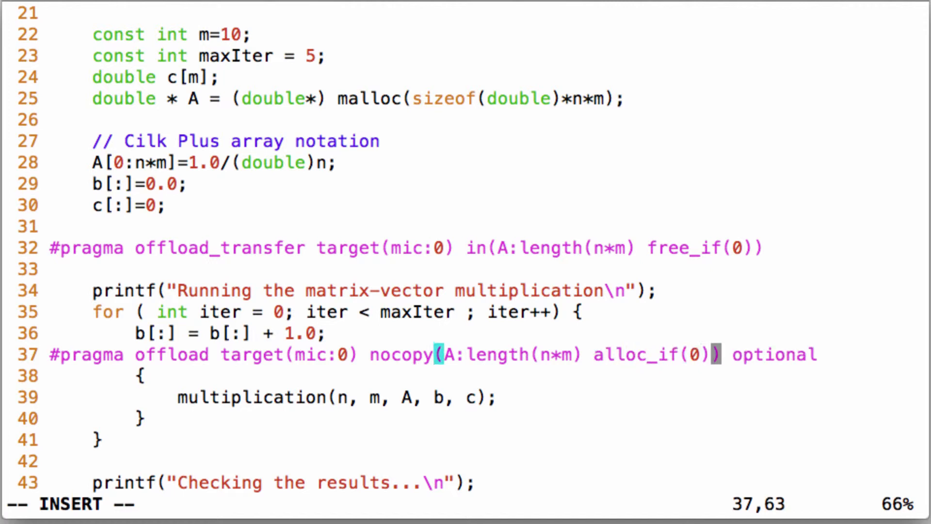
text(free_if(it)
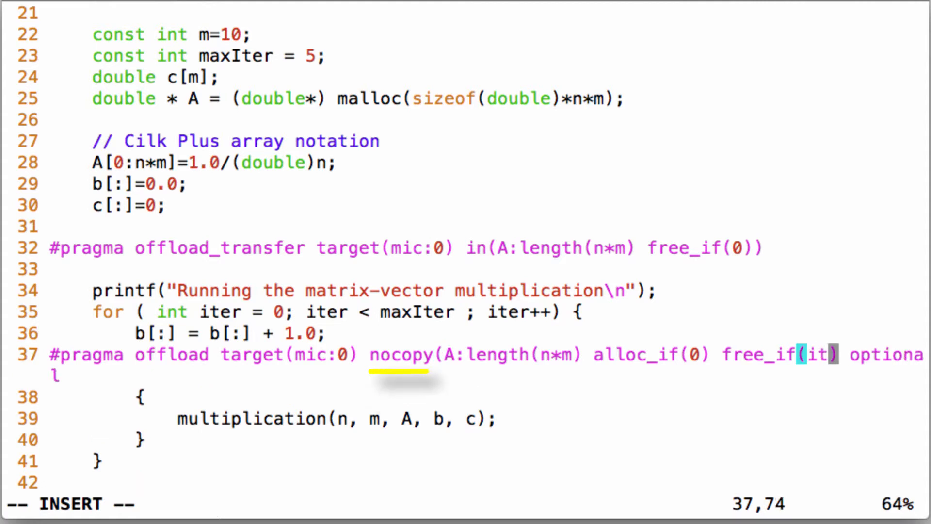
text(er==)
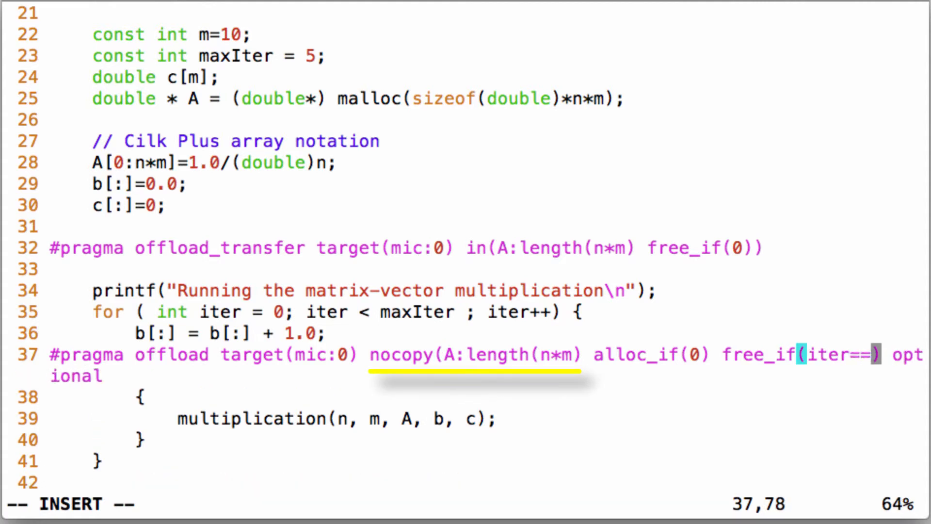
text(maxIter)
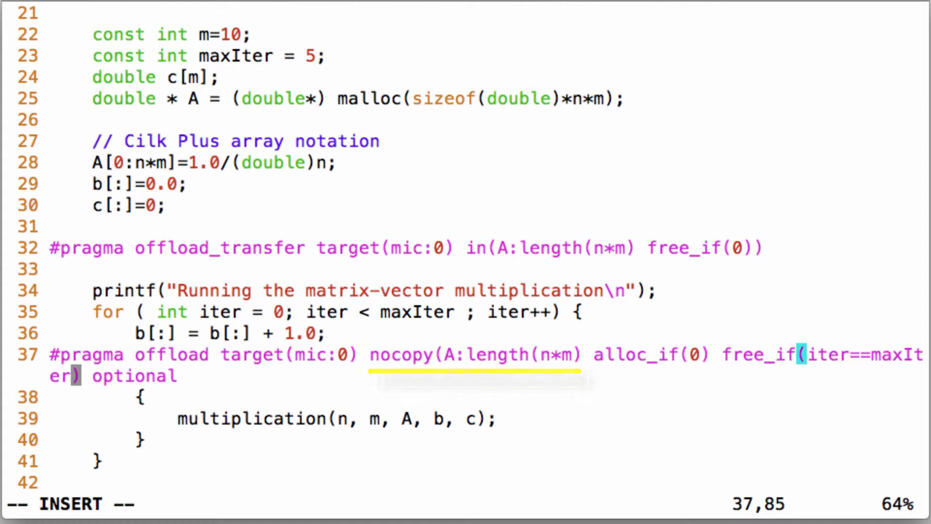
text(-1)) optional)
text(\)
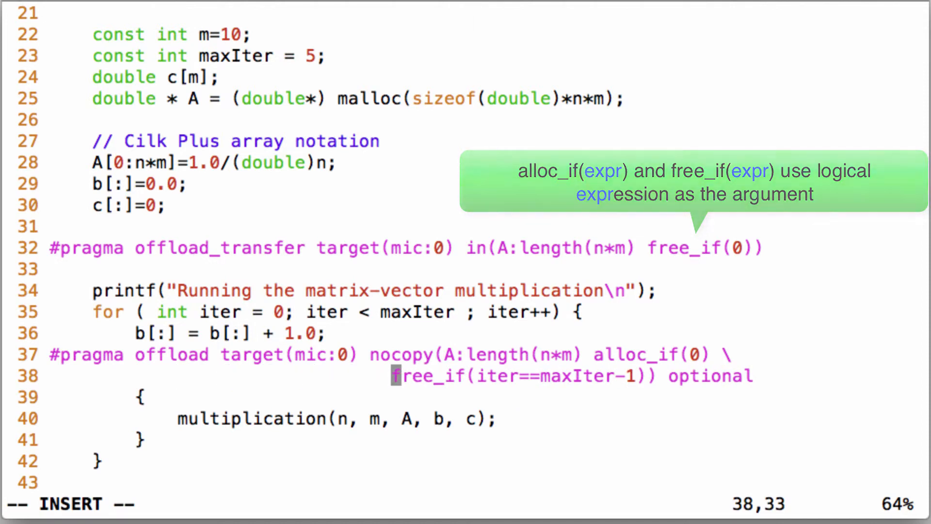
Save matrix.cc and quit Vim with :wq.
text(:wq)
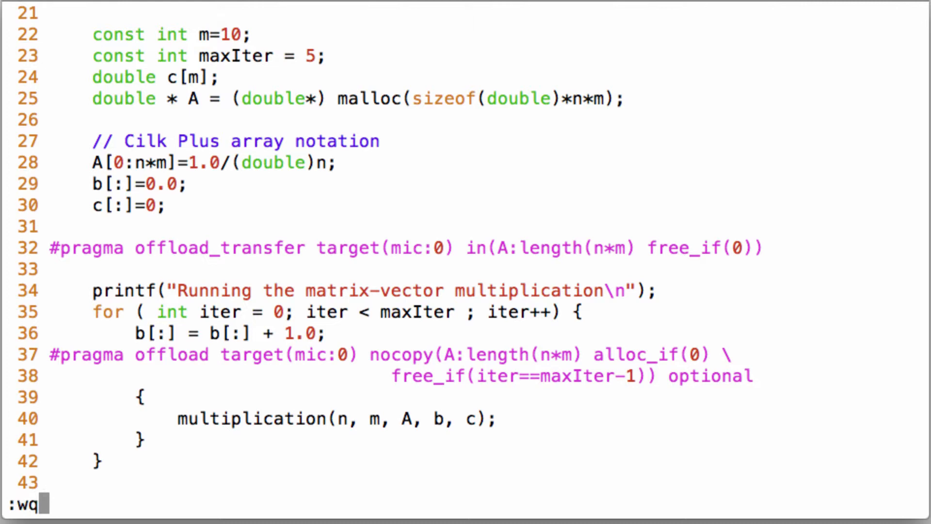
key(Return)
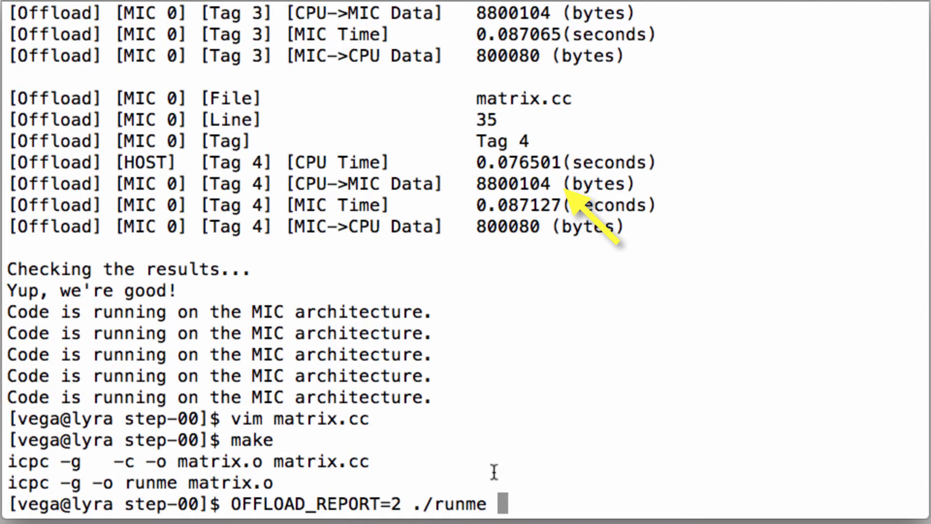